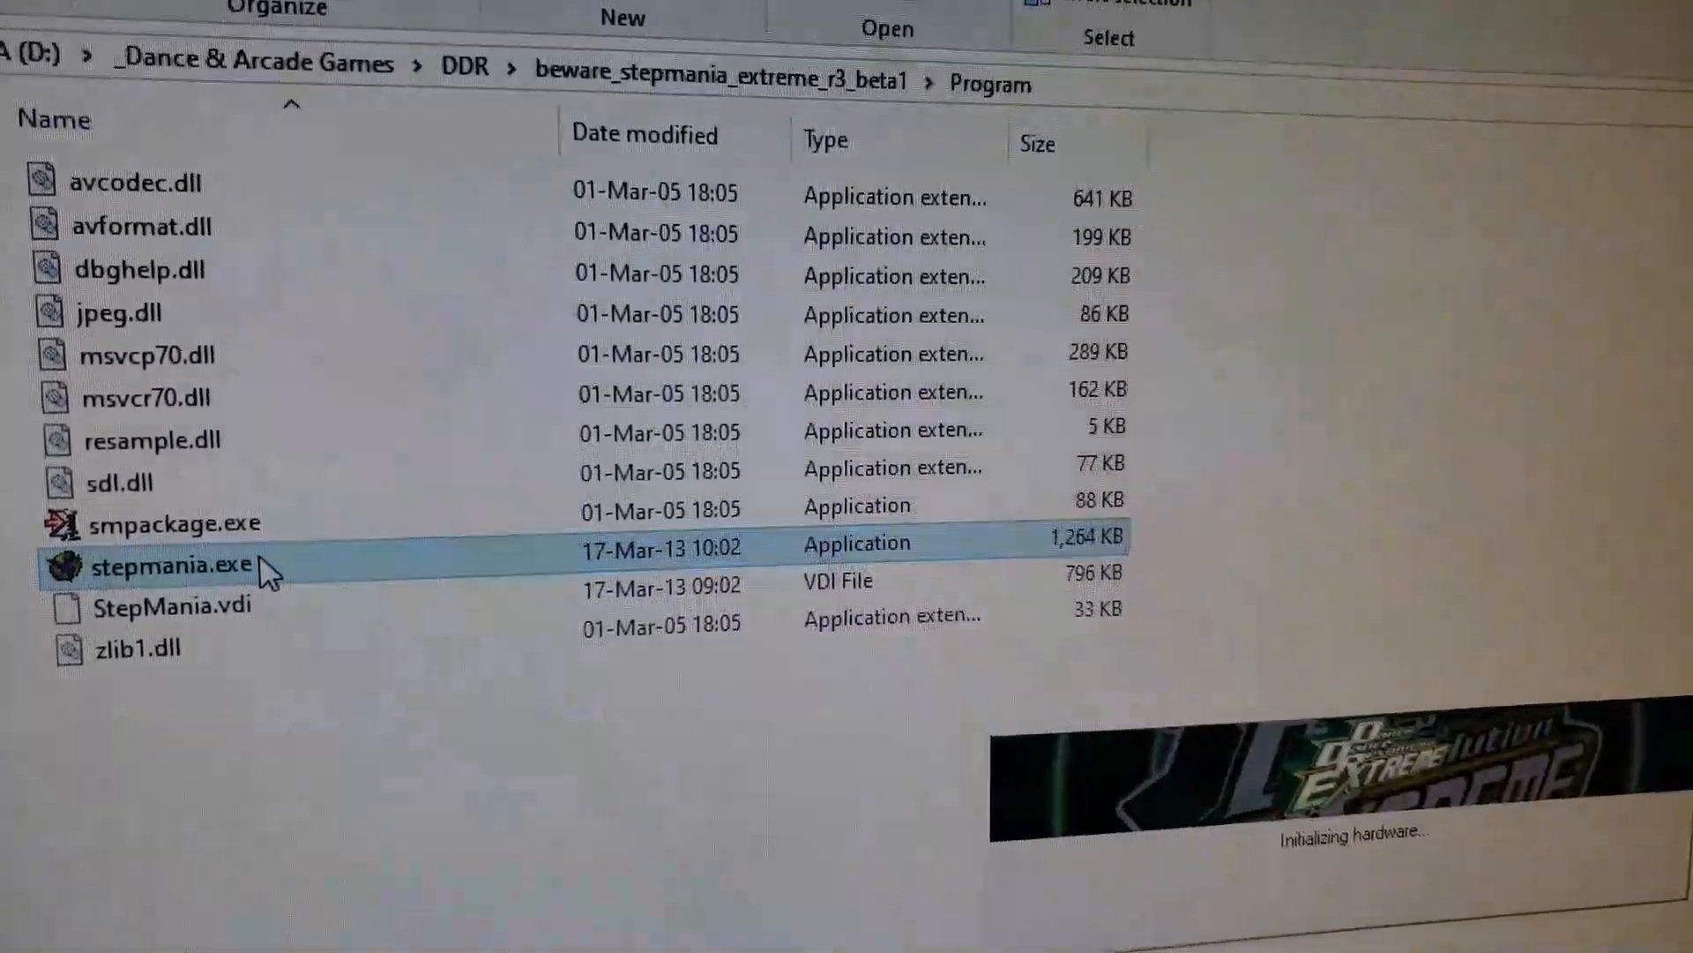
Step: Launch stepmania.exe from the StepMania Program folder to start the game
double_click(173, 563)
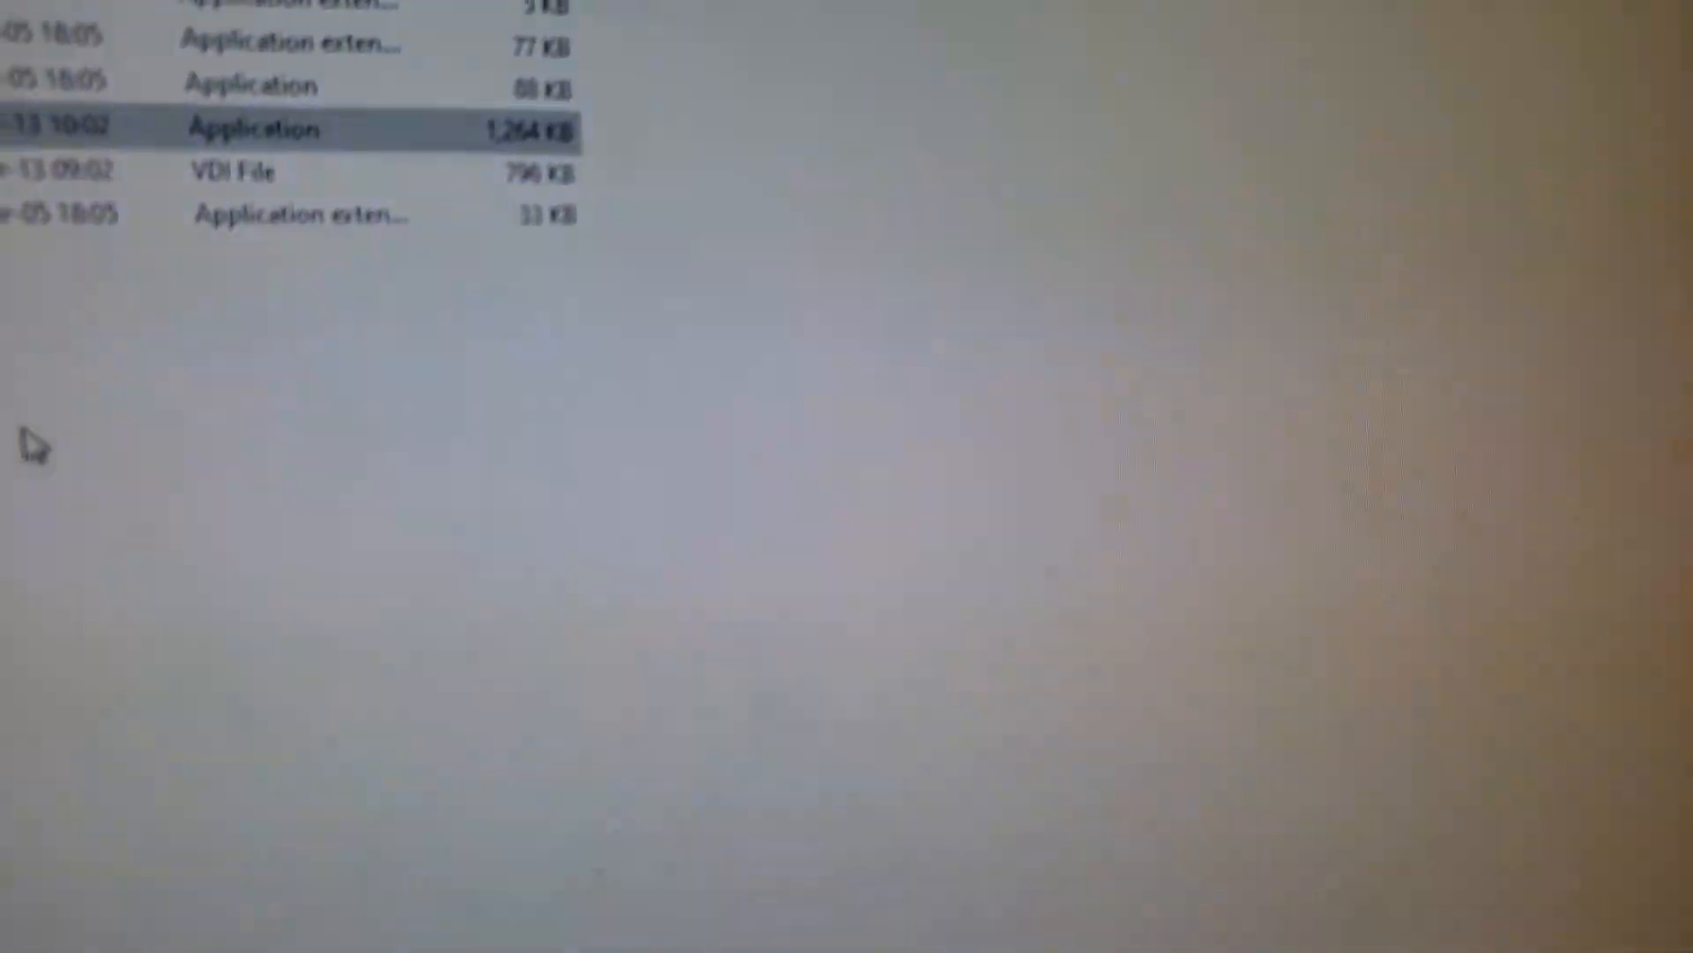